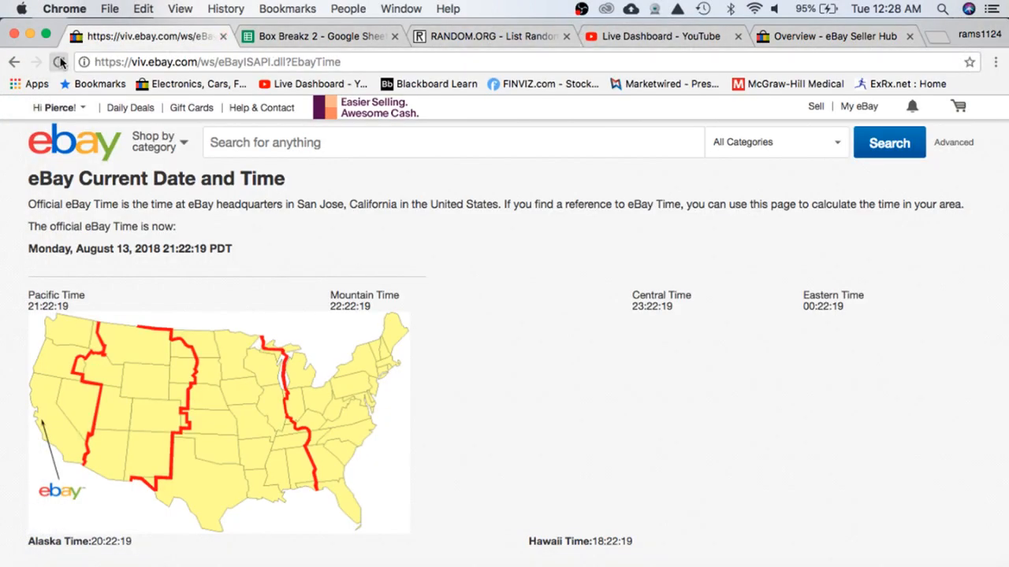
# Step: Reload the eBay official time page until it shows 21:28:09 PDT
pyautogui.click(60, 61)
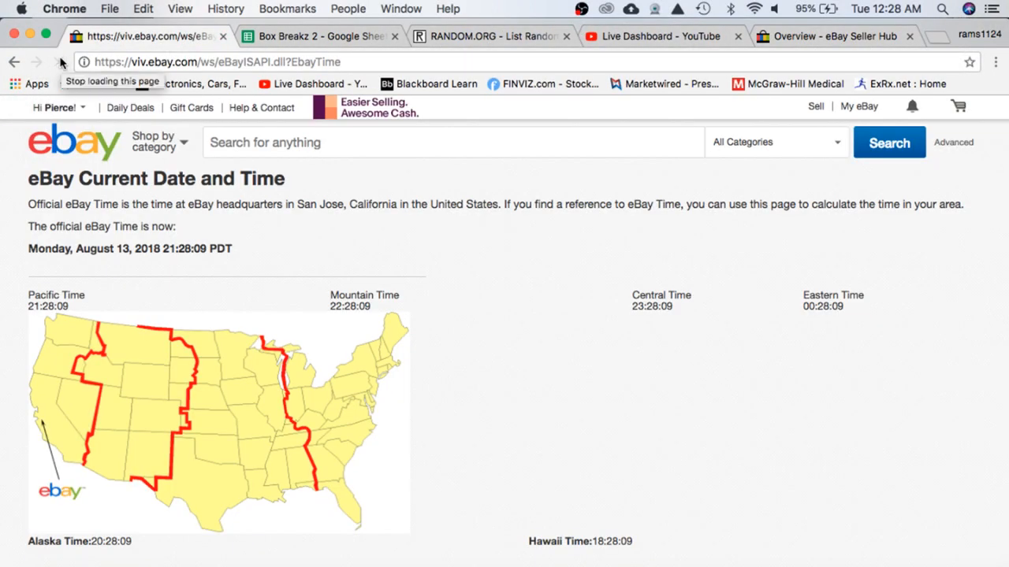
pyautogui.click(60, 61)
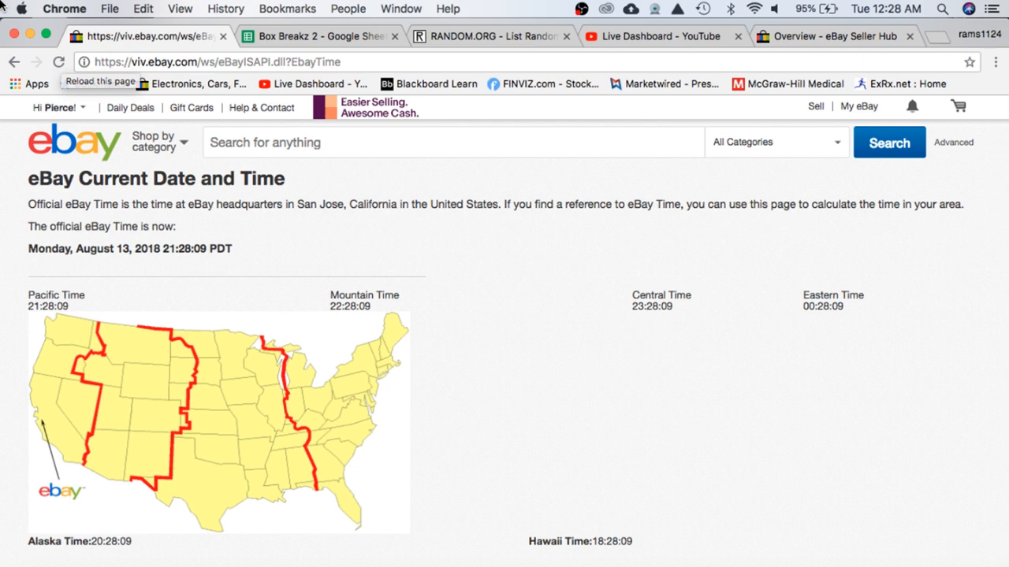
pyautogui.click(319, 36)
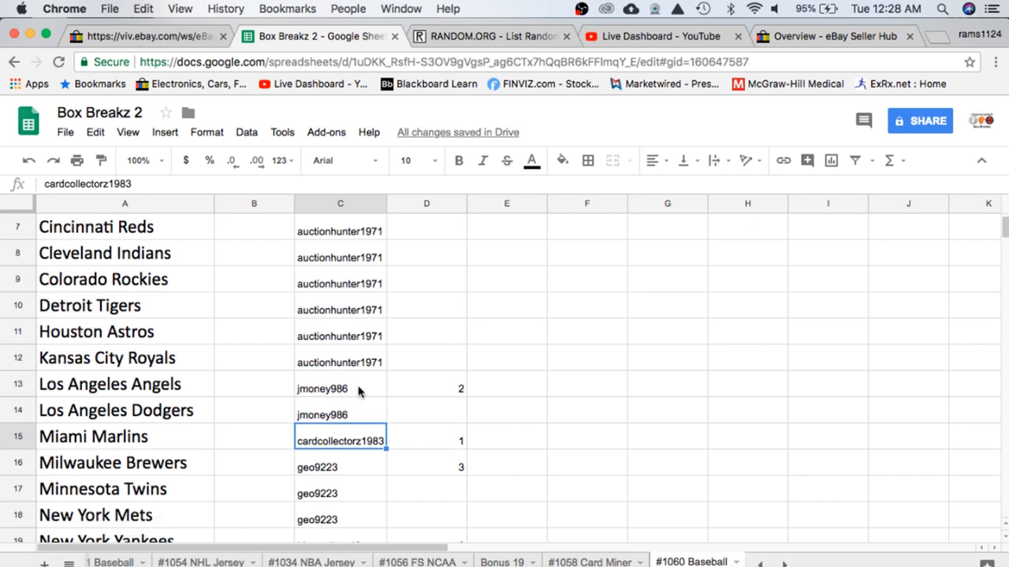
# Step: Scroll through Box Breakz 2 and copy the column C buyer names
pyautogui.scroll(-3)
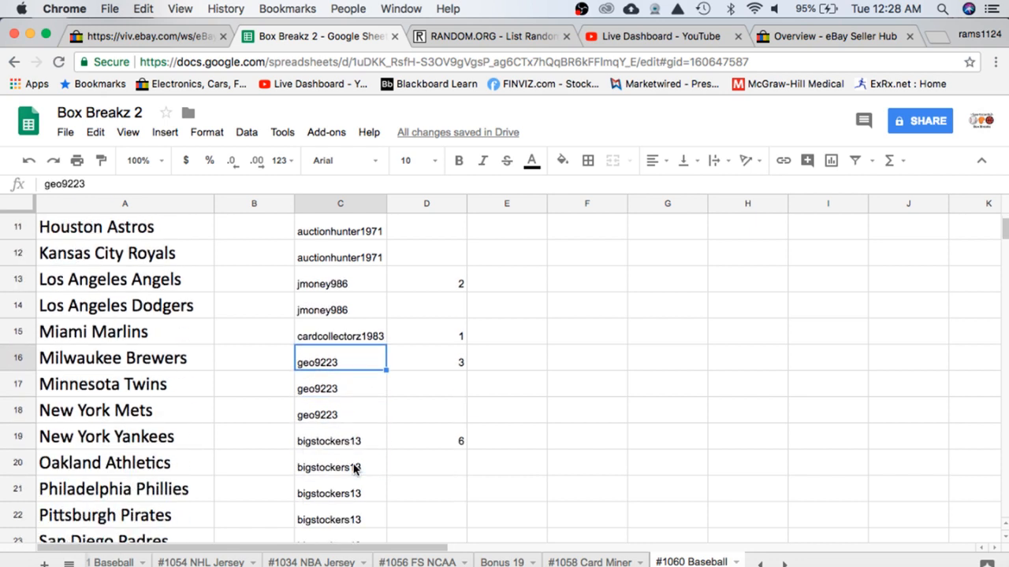
pyautogui.scroll(-3)
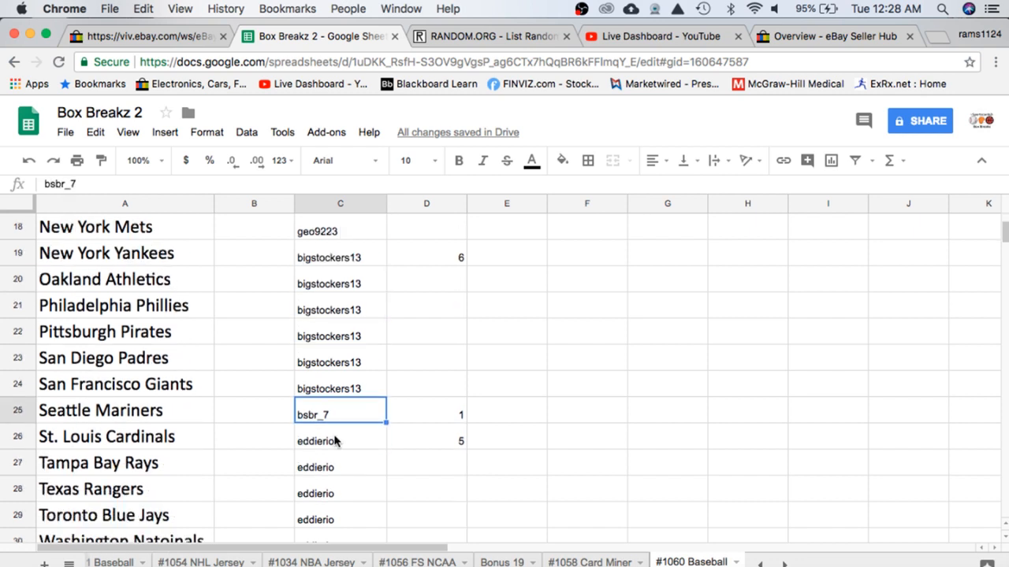
pyautogui.scroll(-3)
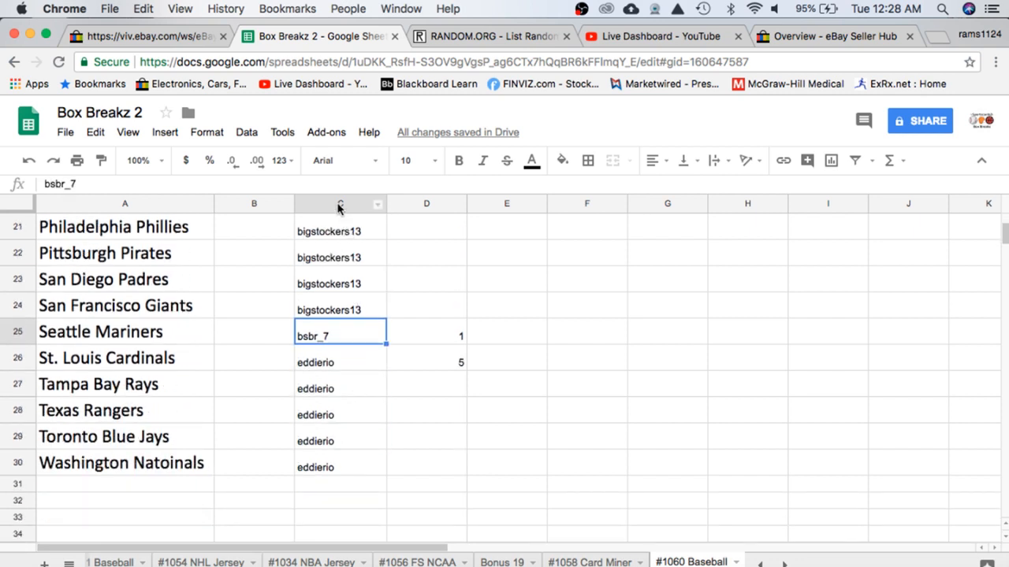
pyautogui.click(340, 203)
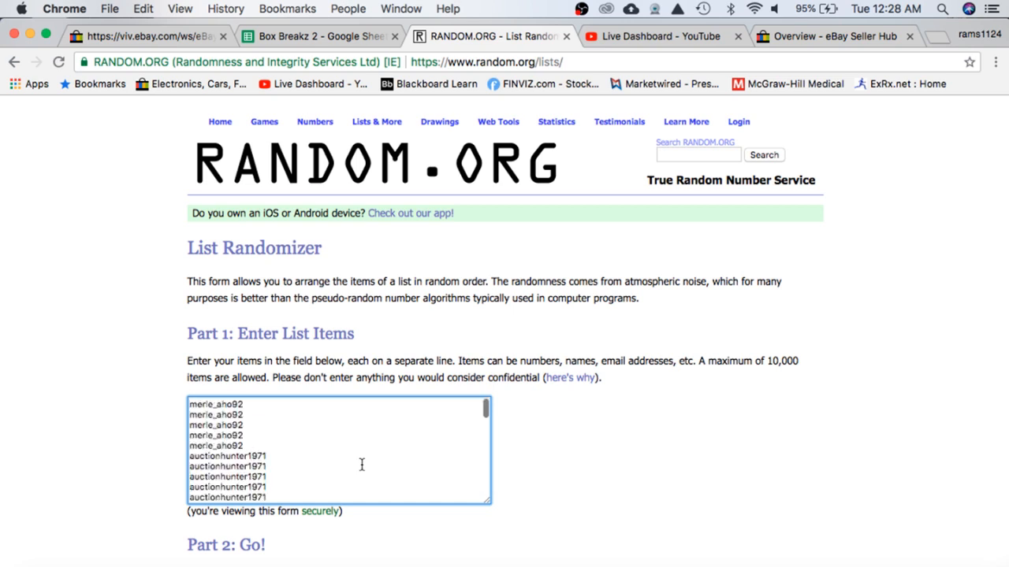
# Step: Shuffle the 30 buyer names in RANDOM.ORG's List Randomizer and copy the result
pyautogui.scroll(-3)
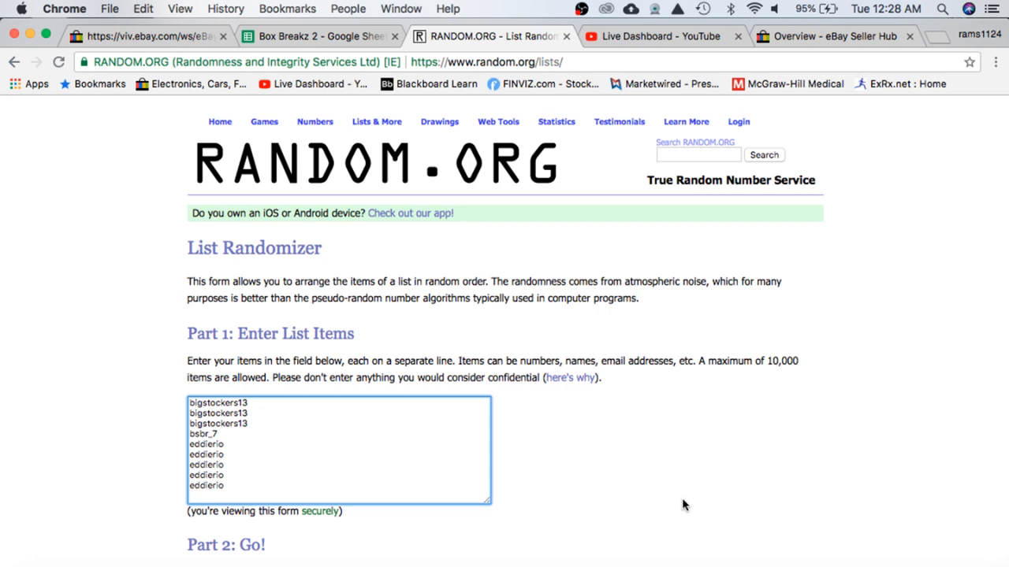
pyautogui.scroll(-3)
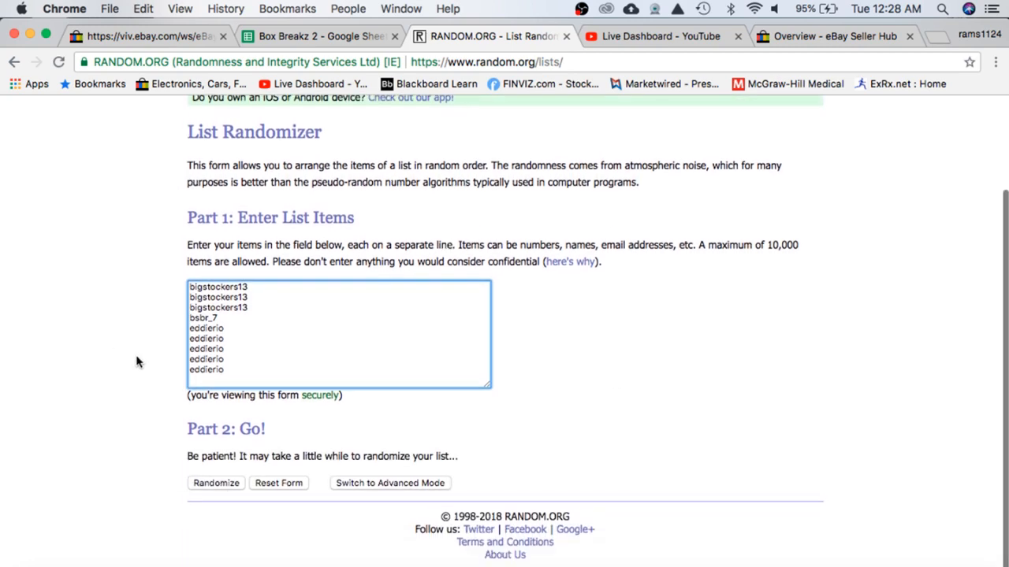
pyautogui.click(215, 484)
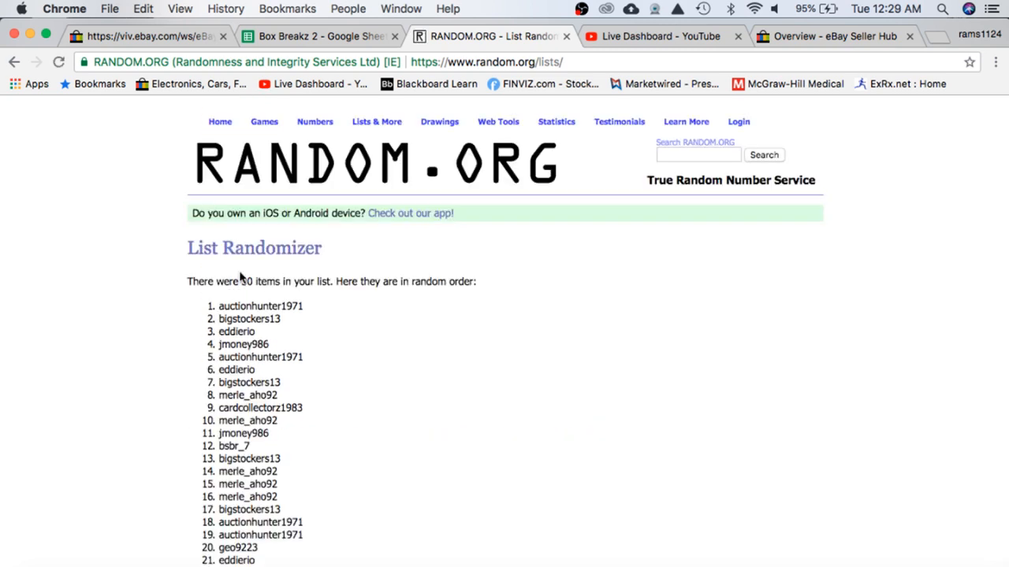
pyautogui.scroll(-3)
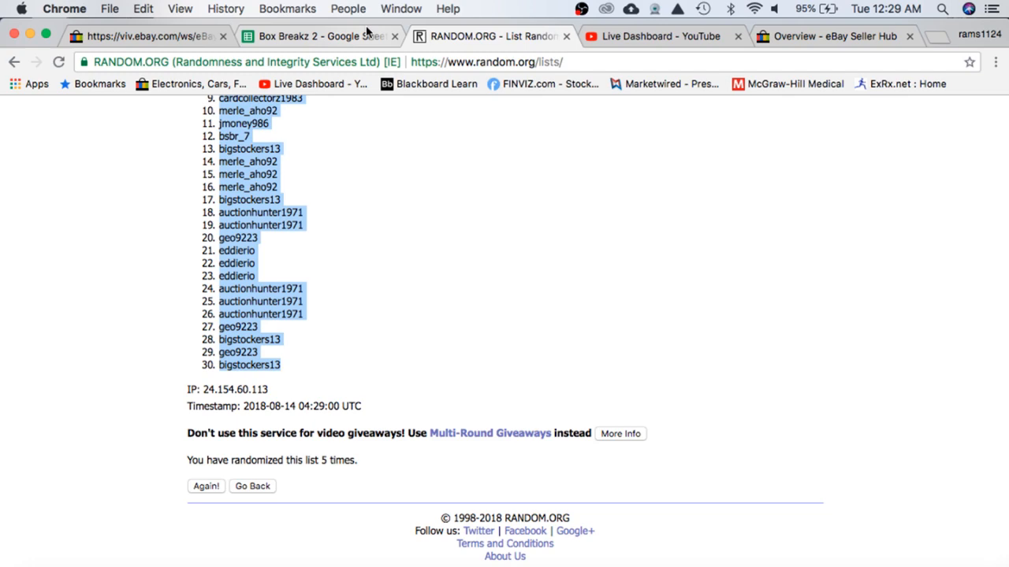
pyautogui.click(316, 36)
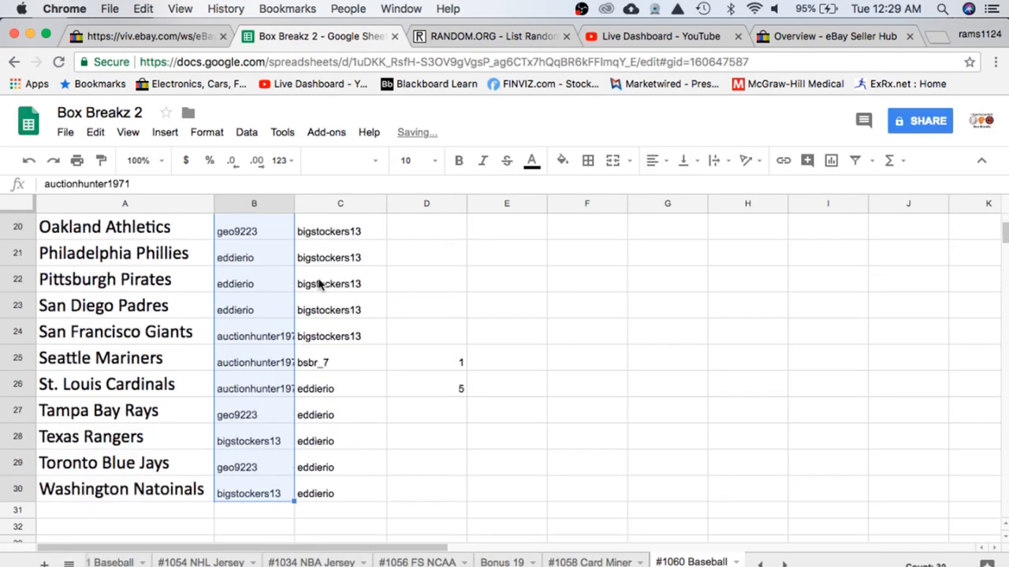
# Step: Set the pasted buyer names in column B to font size 18
pyautogui.click(435, 160)
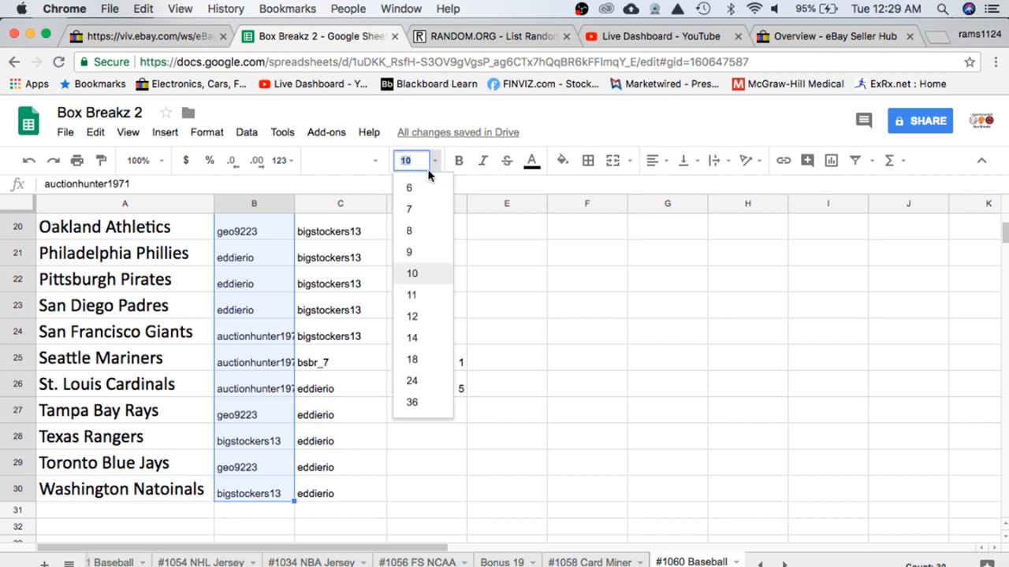
pyautogui.click(411, 359)
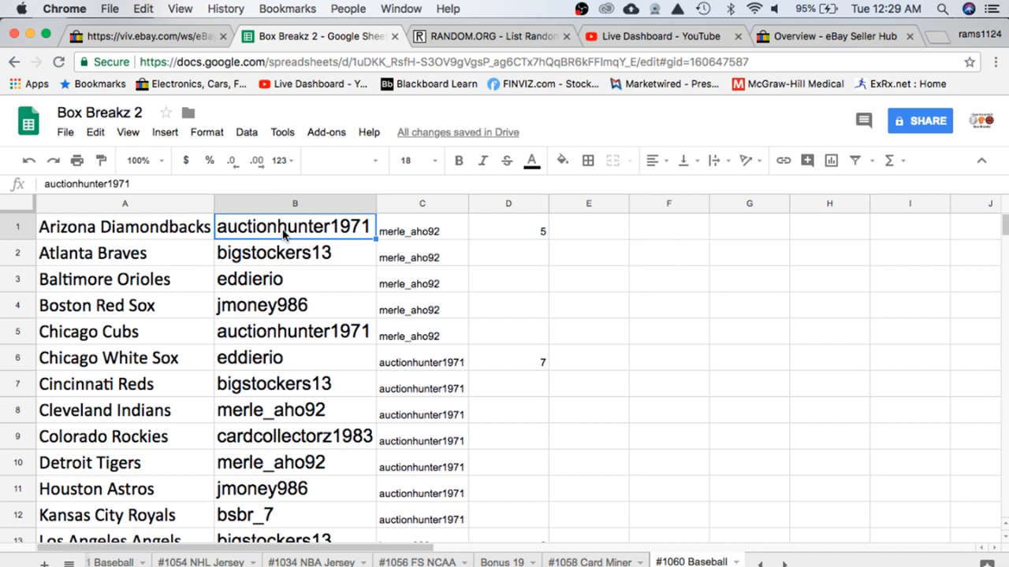
# Step: Check buyers for the Orioles, Cubs, White Sox, Indians, Tigers and Royals
pyautogui.click(295, 279)
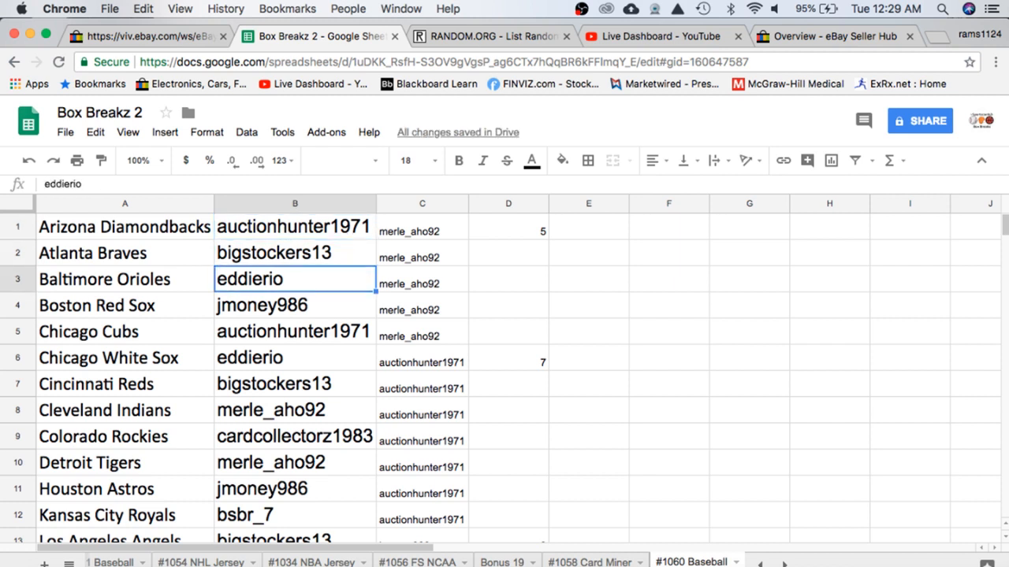
pyautogui.click(295, 331)
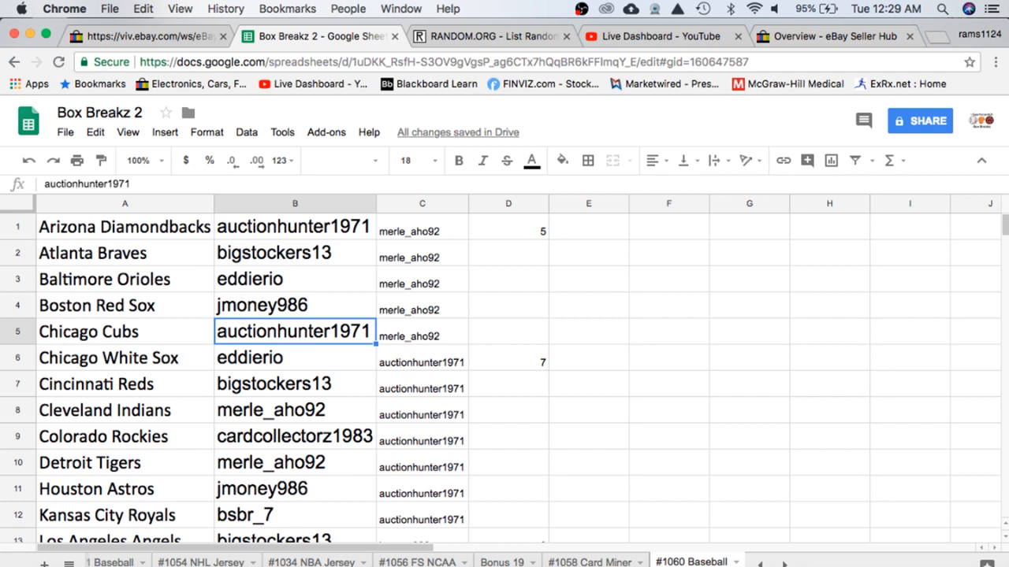
pyautogui.click(295, 357)
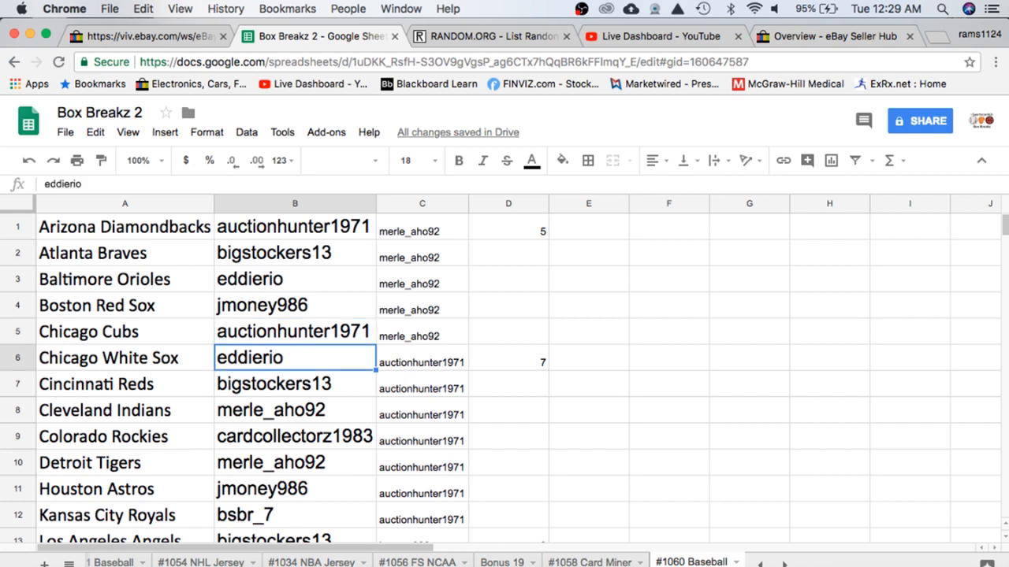
pyautogui.click(295, 410)
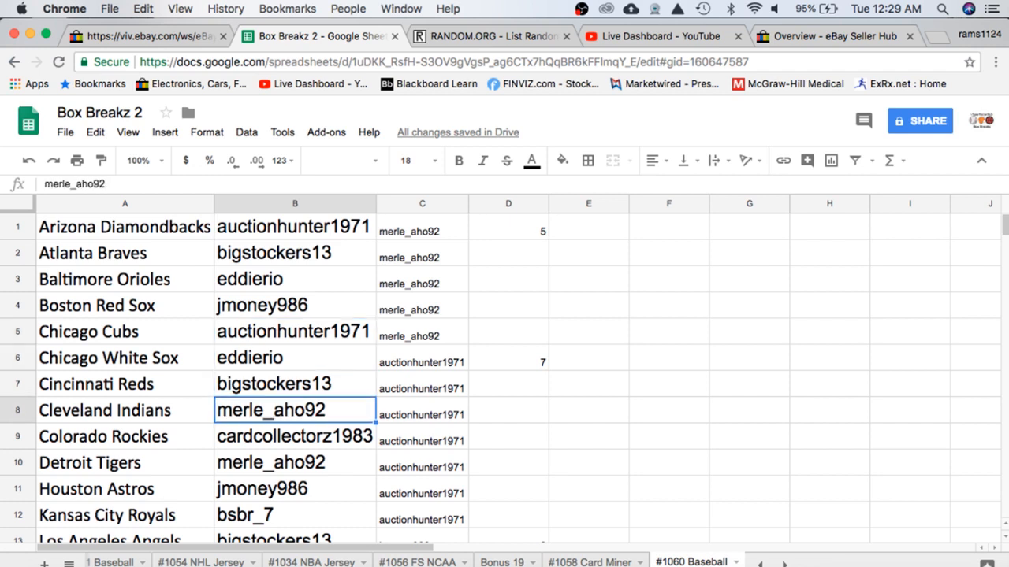
pyautogui.click(295, 462)
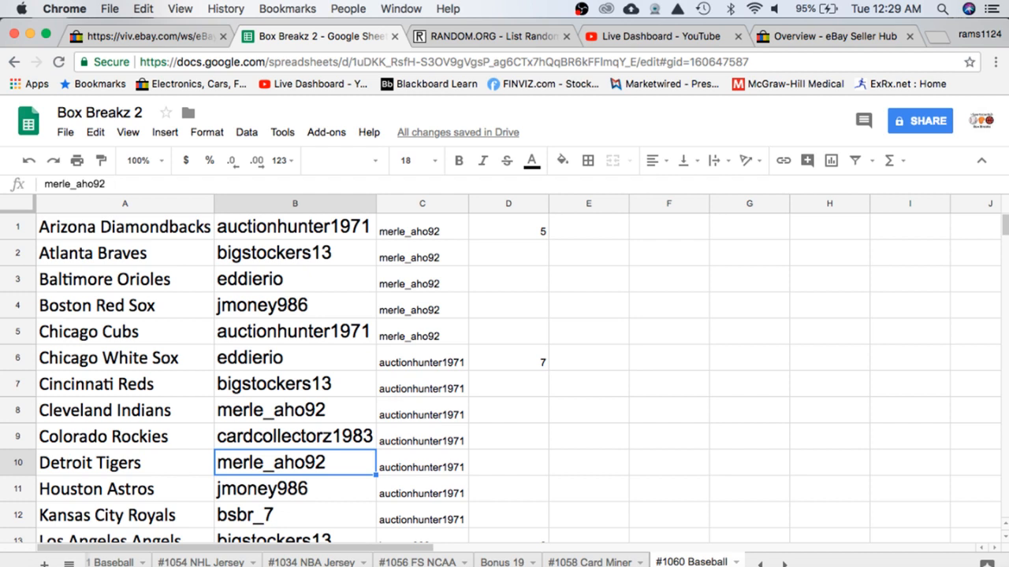
pyautogui.click(295, 515)
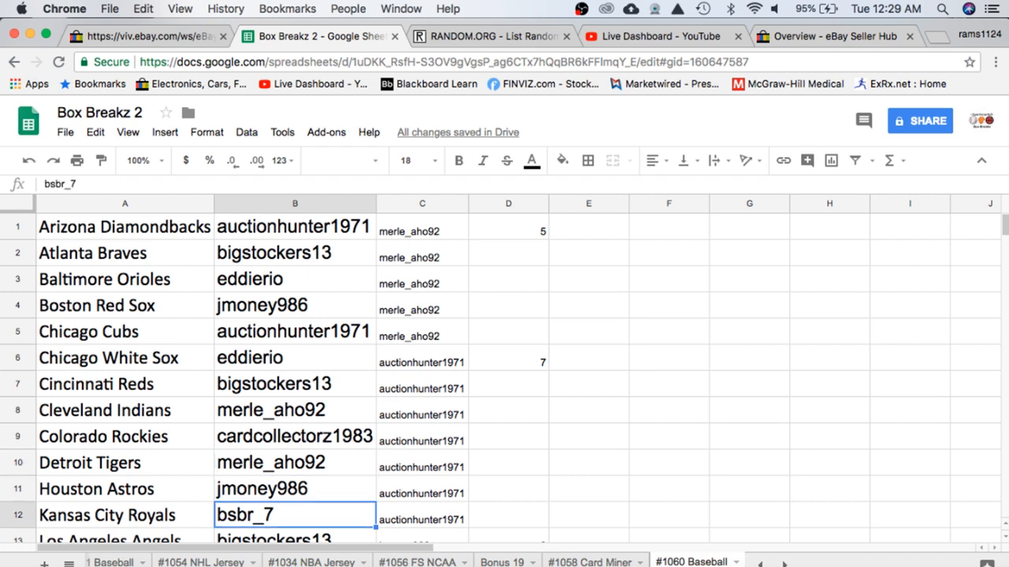
# Step: Scroll down through the remaining team-to-buyer assignments
pyautogui.scroll(-3)
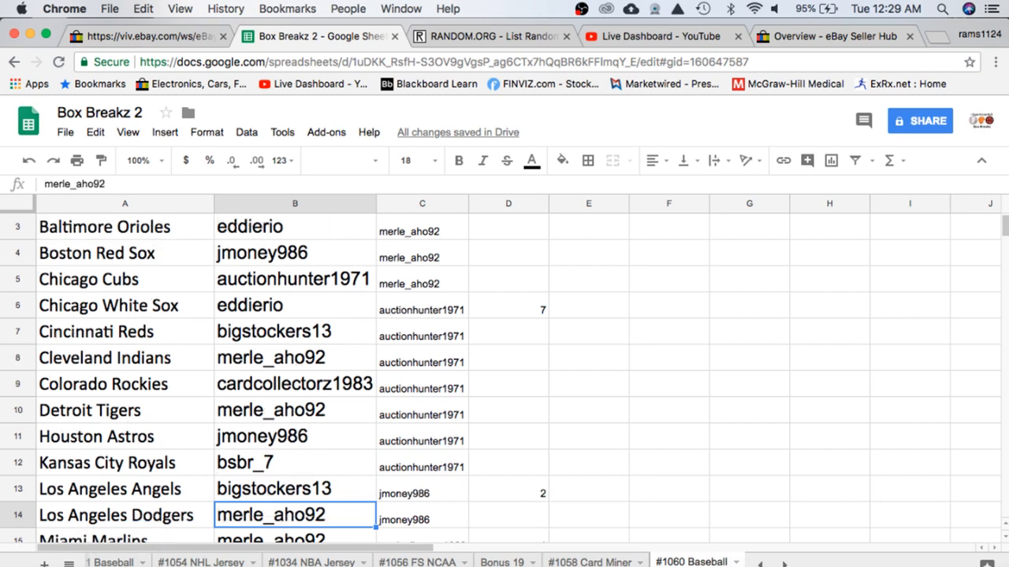
pyautogui.scroll(-3)
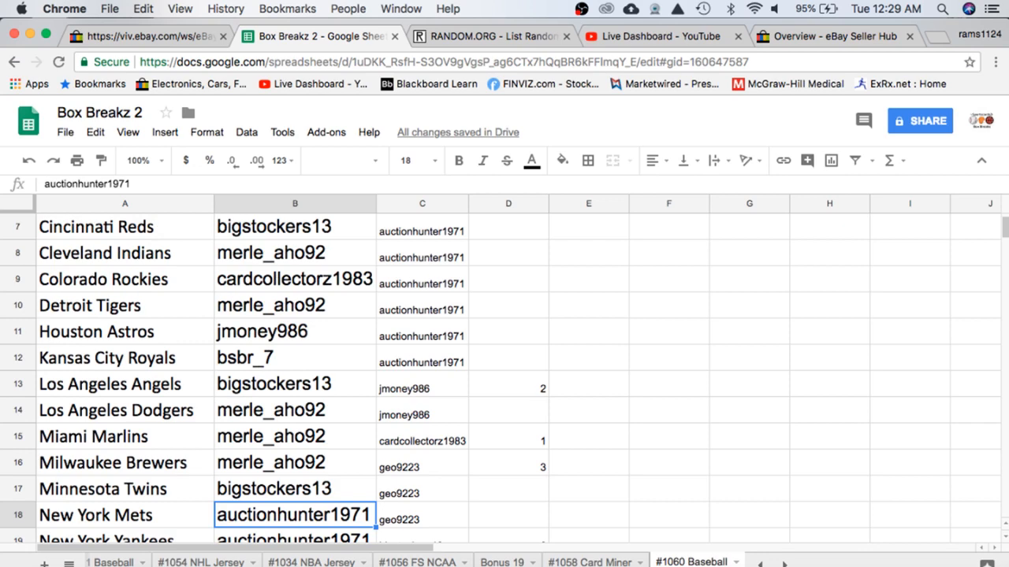
pyautogui.scroll(-3)
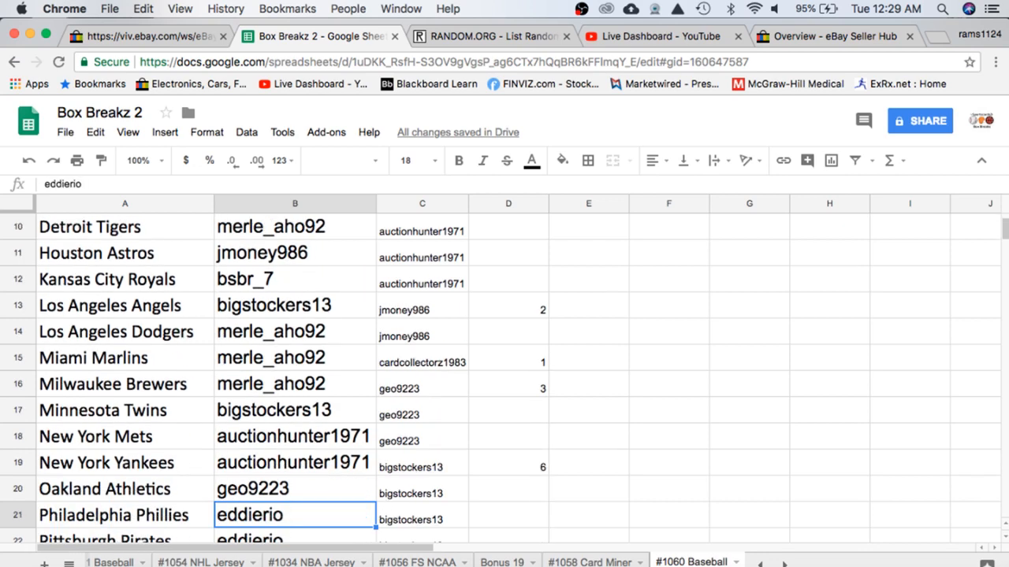
pyautogui.scroll(-3)
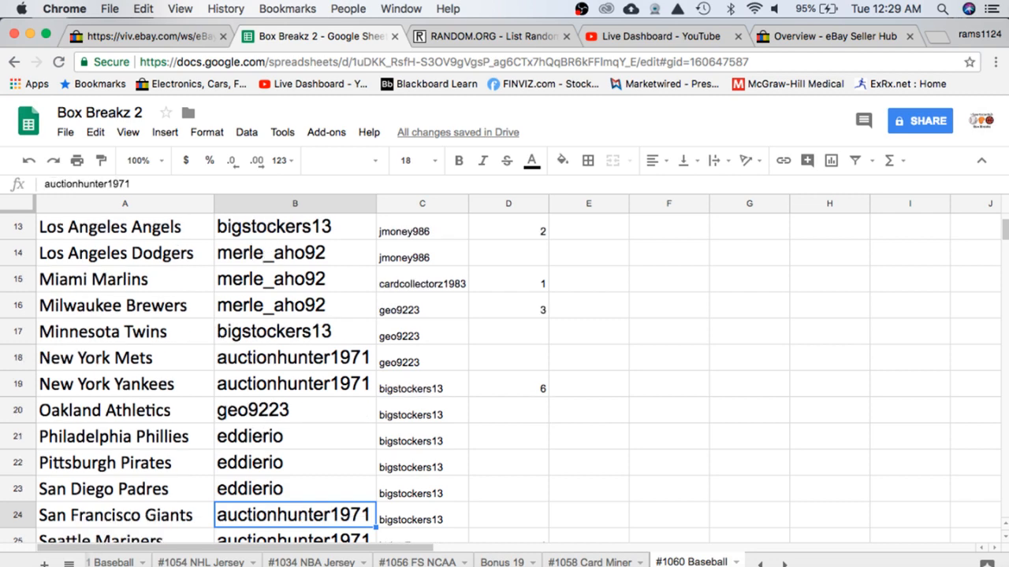
pyautogui.scroll(-3)
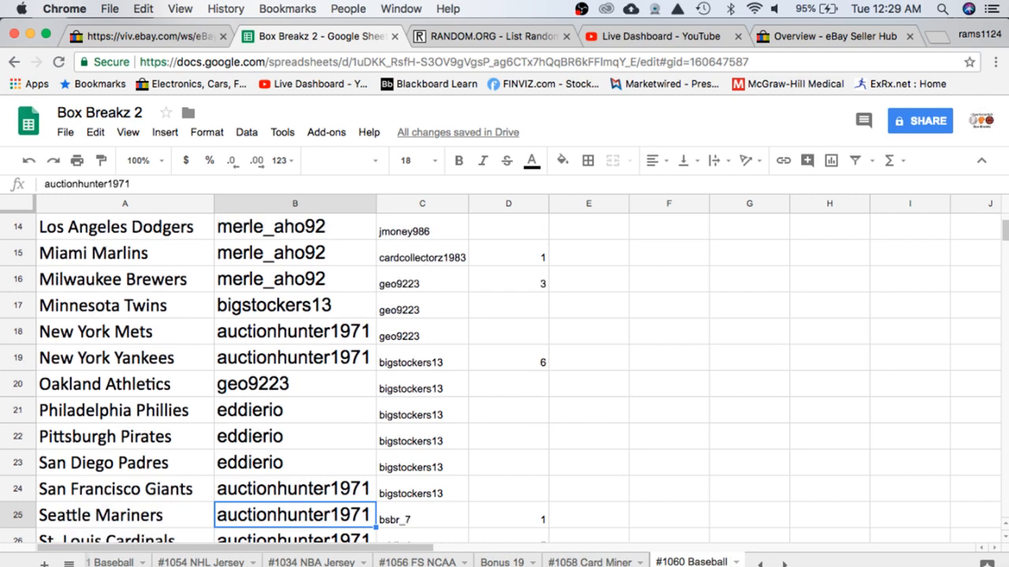
pyautogui.scroll(-3)
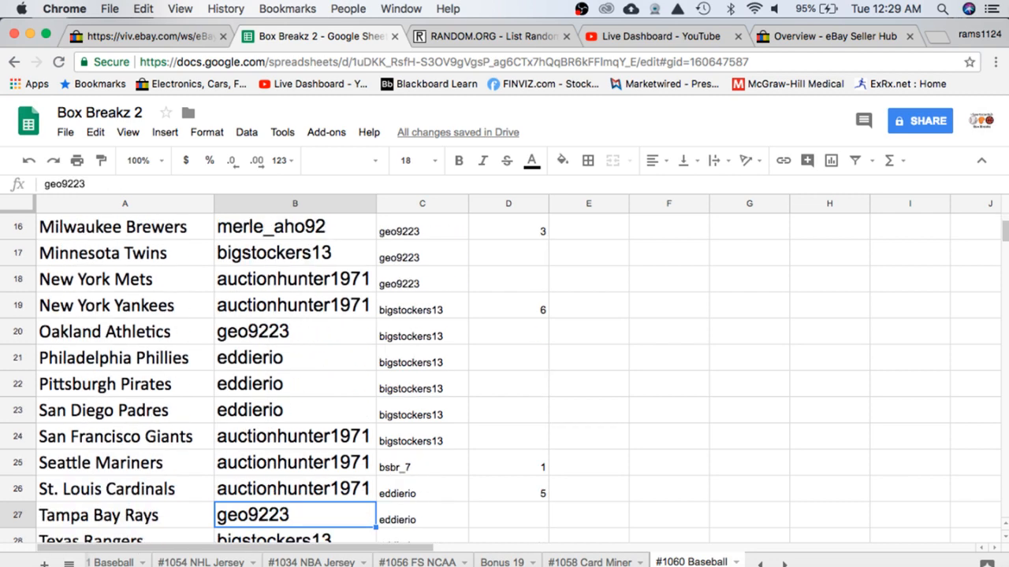
pyautogui.scroll(-3)
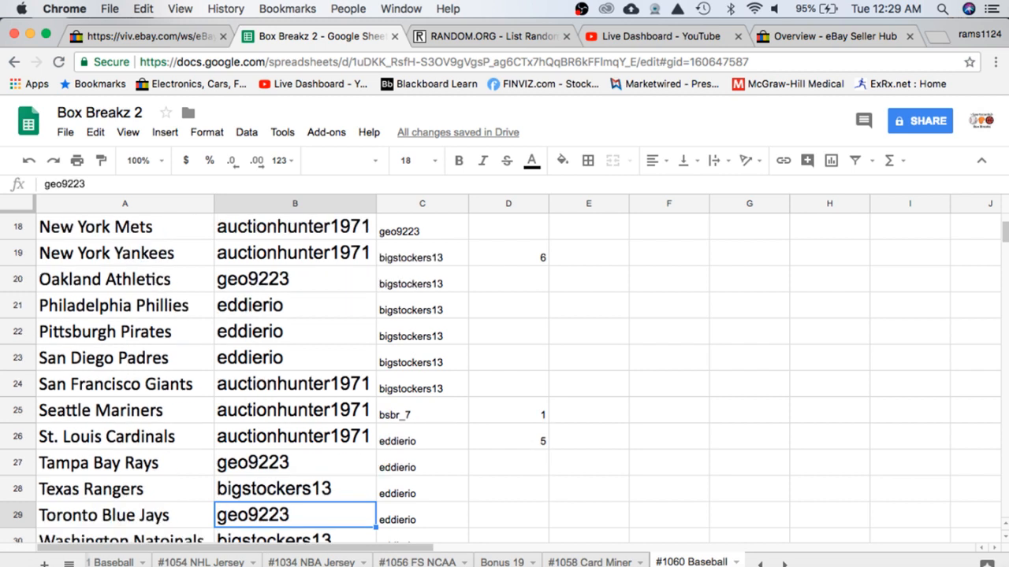
pyautogui.scroll(-3)
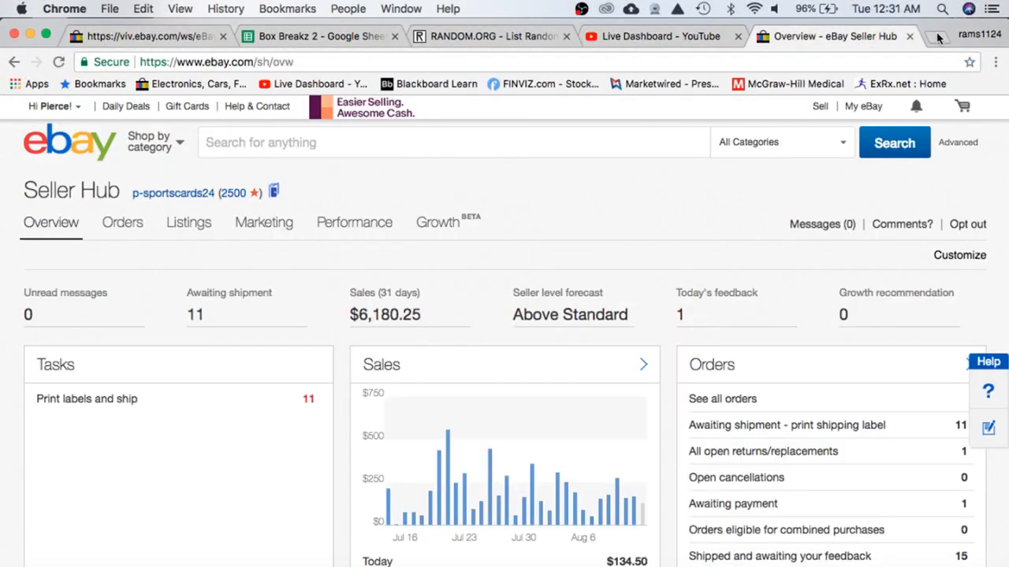
# Step: Search for Evan Longoria and open his Baseball-Reference player page
pyautogui.write('tampa ba')
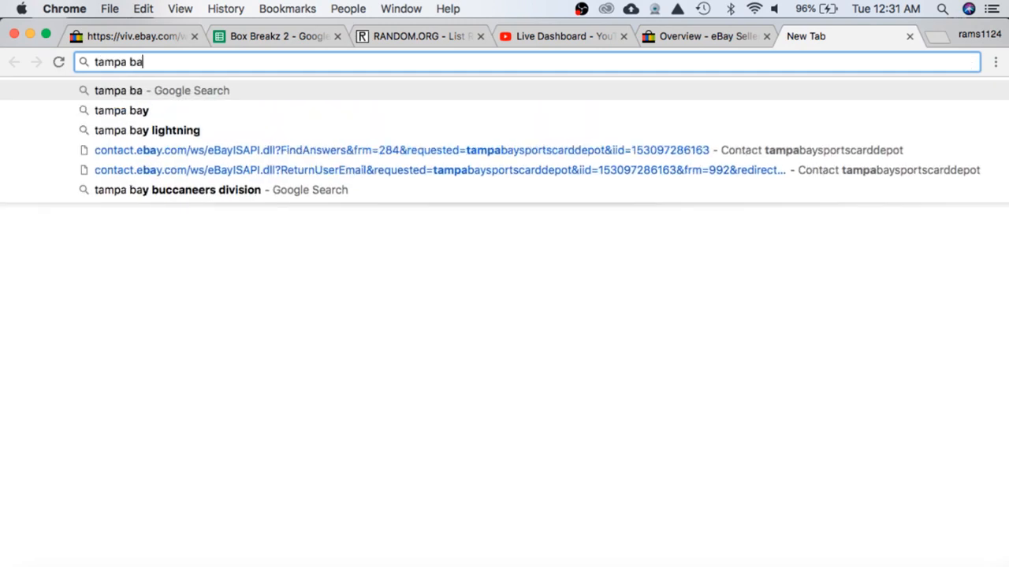
pyautogui.write('evan')
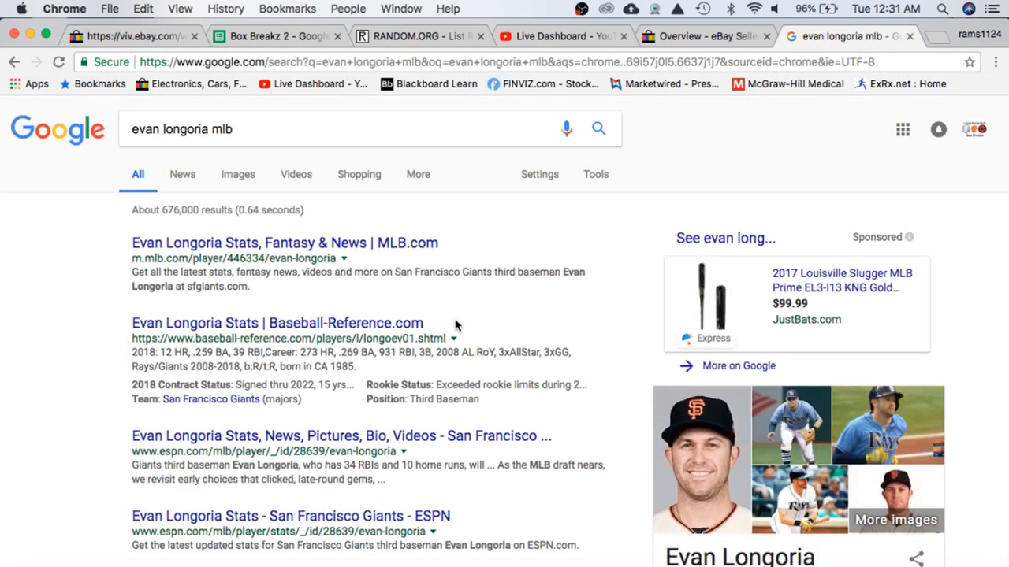
pyautogui.click(277, 323)
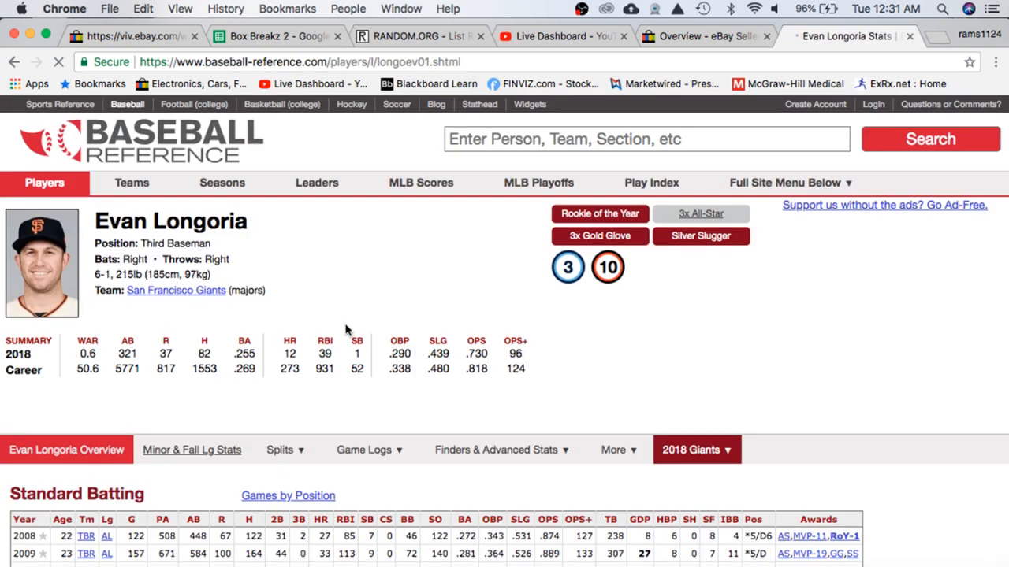
pyautogui.click(252, 316)
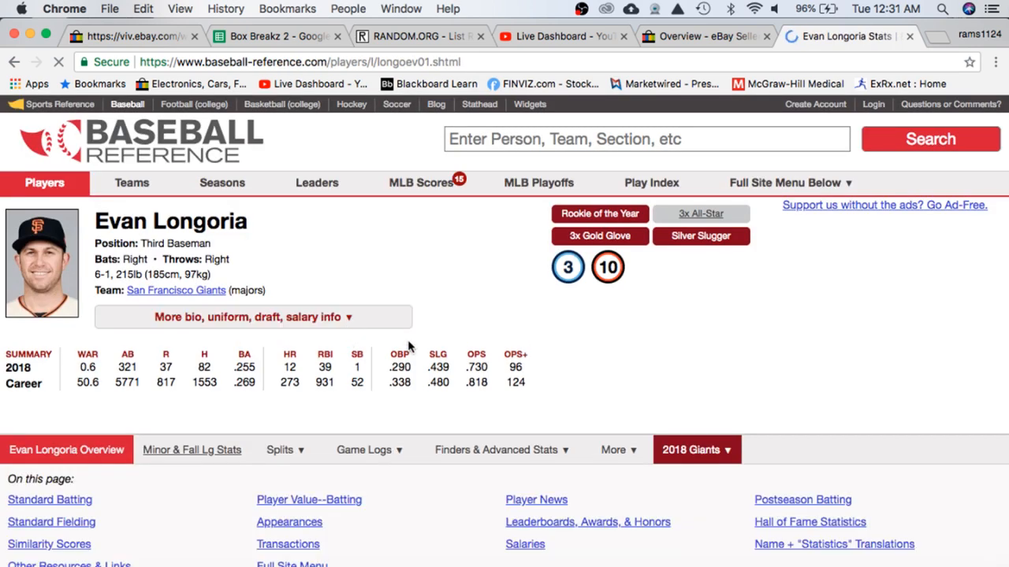
# Step: Review Longoria's batting stats, then return to Box Breakz 2
pyautogui.scroll(-3)
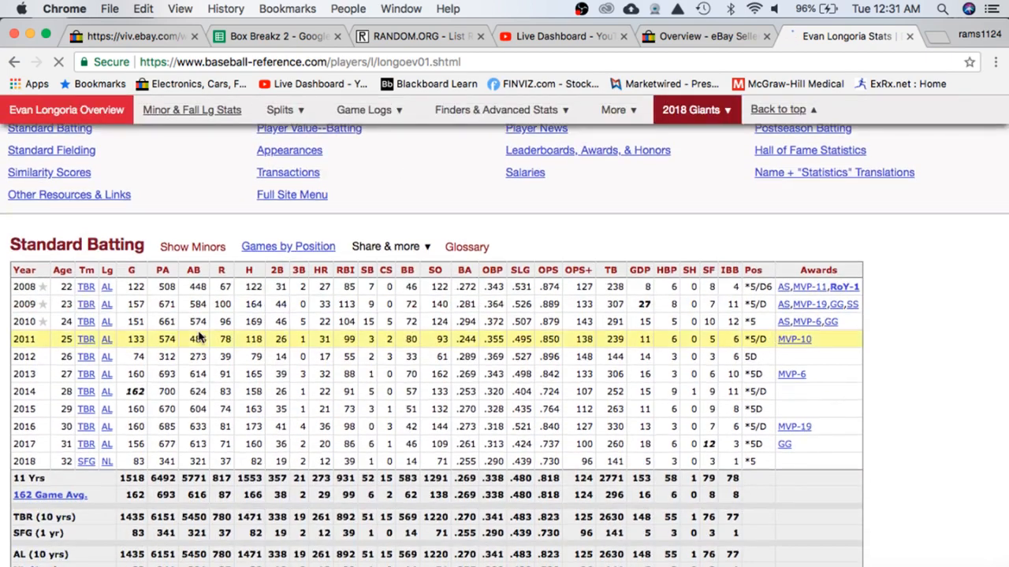
pyautogui.scroll(-3)
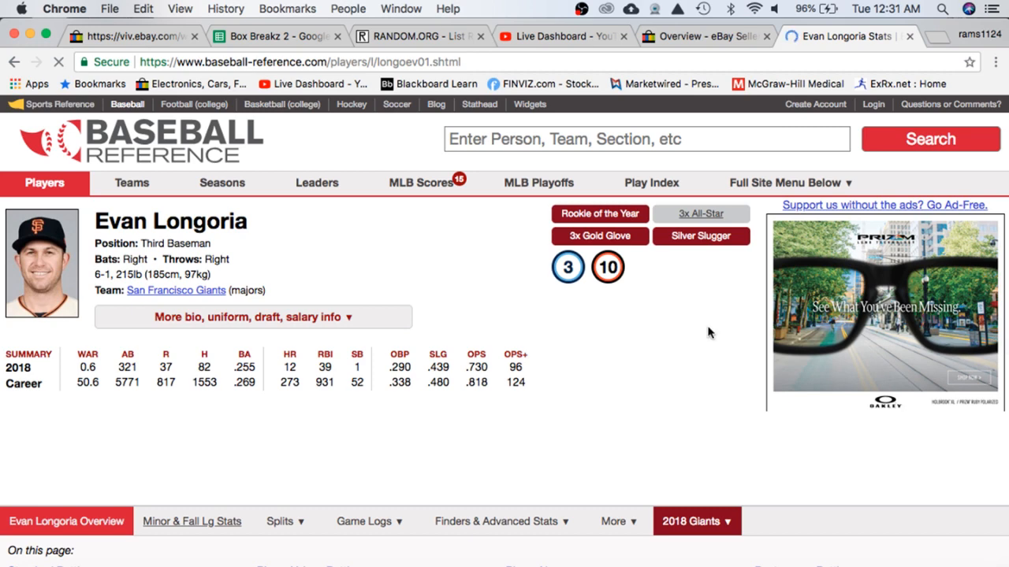
pyautogui.moveTo(674, 416)
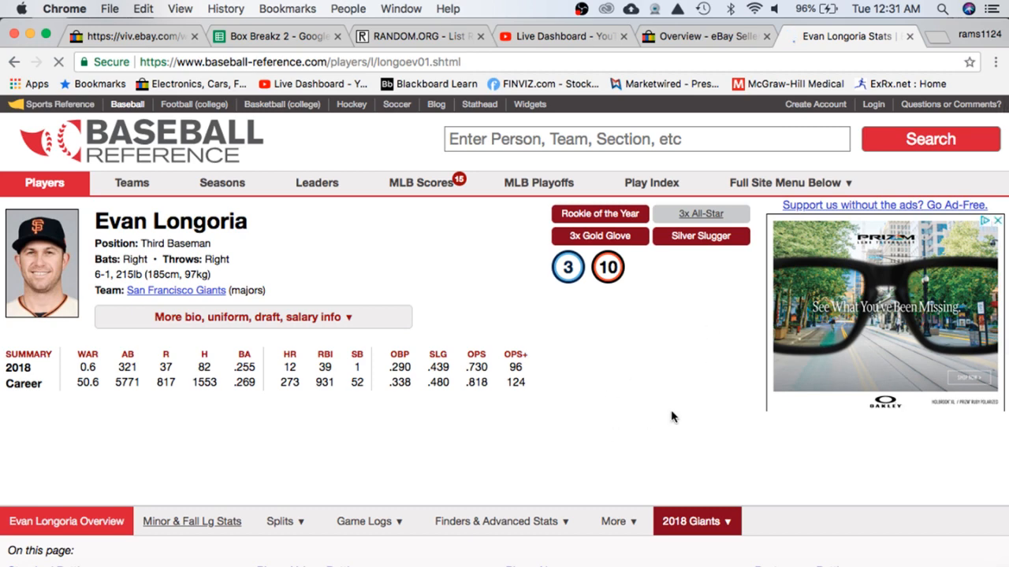
pyautogui.scroll(-3)
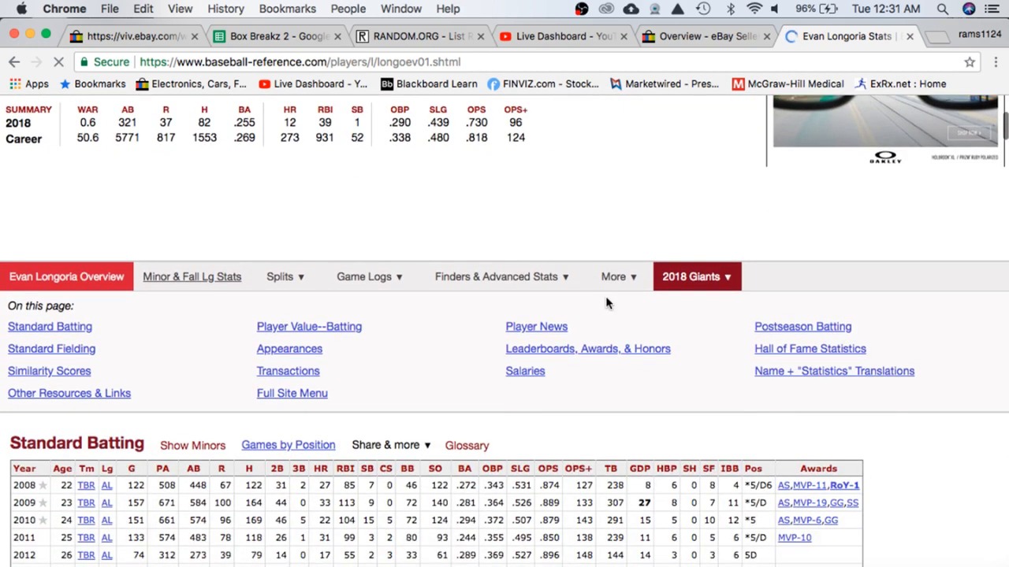
pyautogui.scroll(-3)
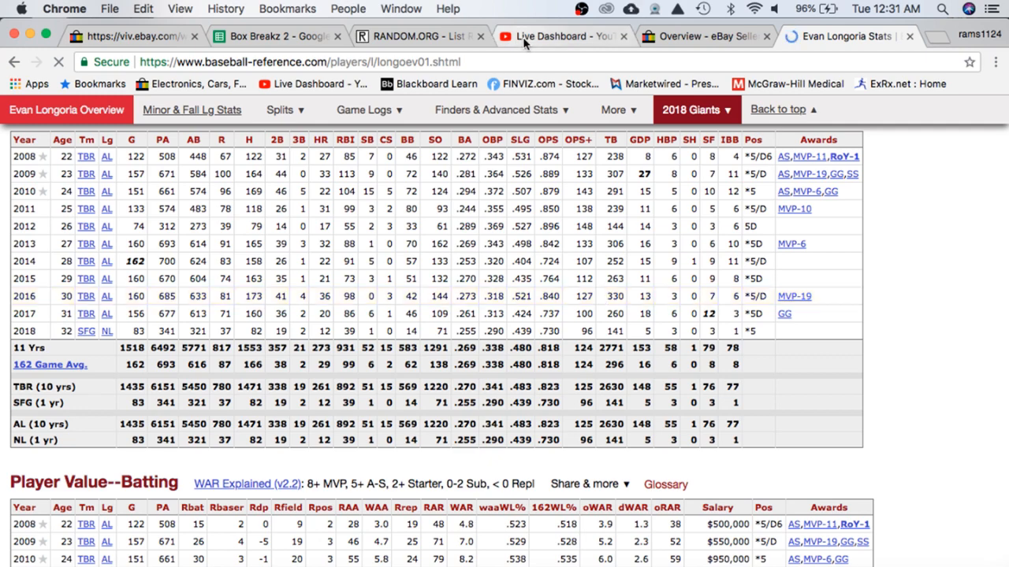
pyautogui.click(276, 36)
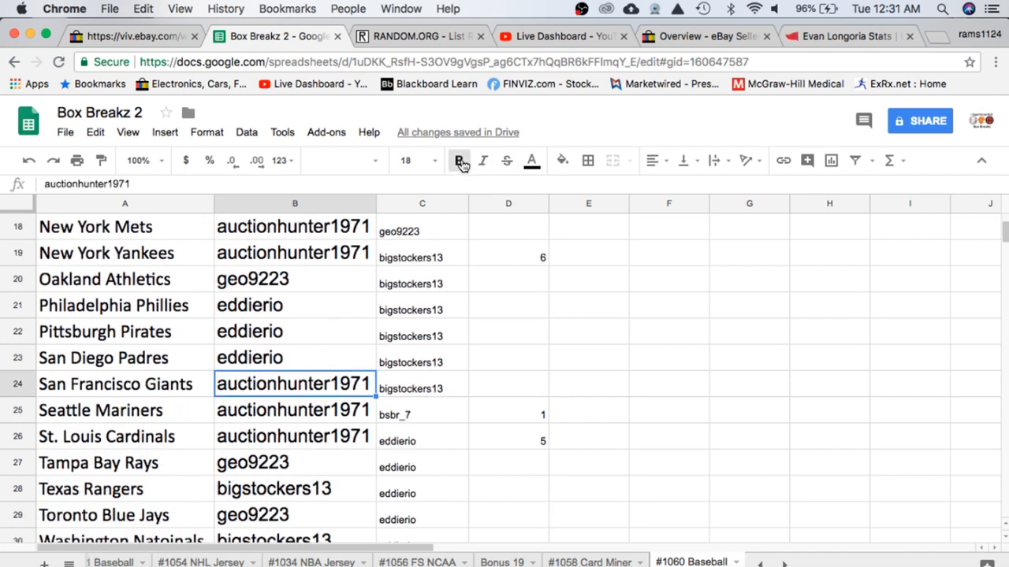
pyautogui.click(460, 161)
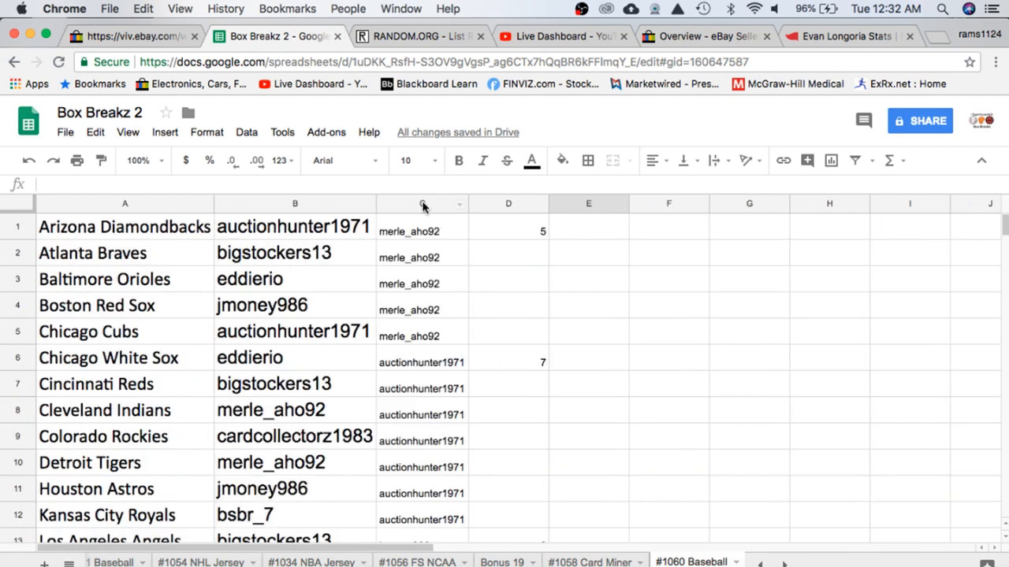
# Step: Paste the buyer list into RANDOM.ORG's List Randomizer and randomize it
pyautogui.click(417, 36)
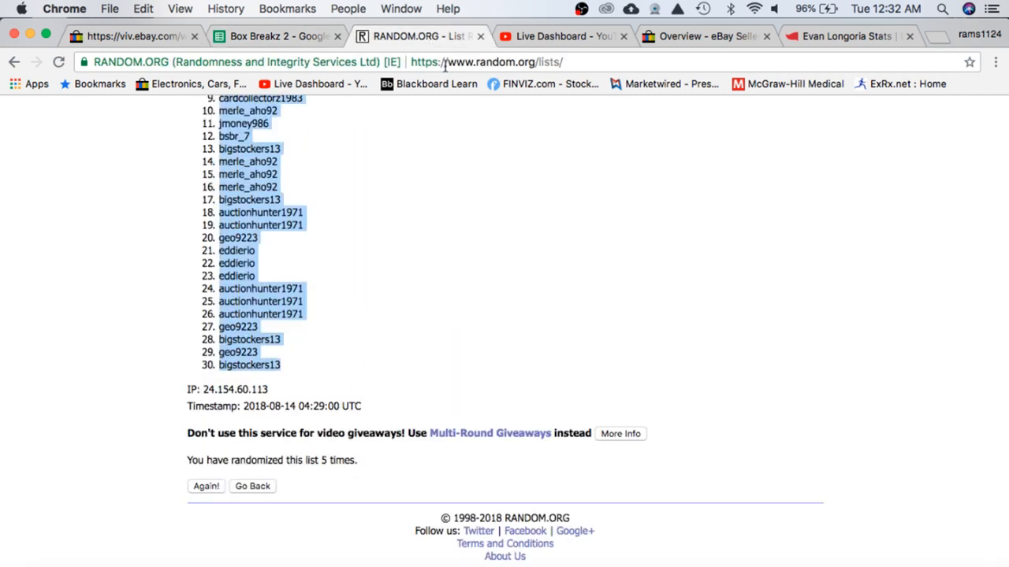
pyautogui.click(251, 486)
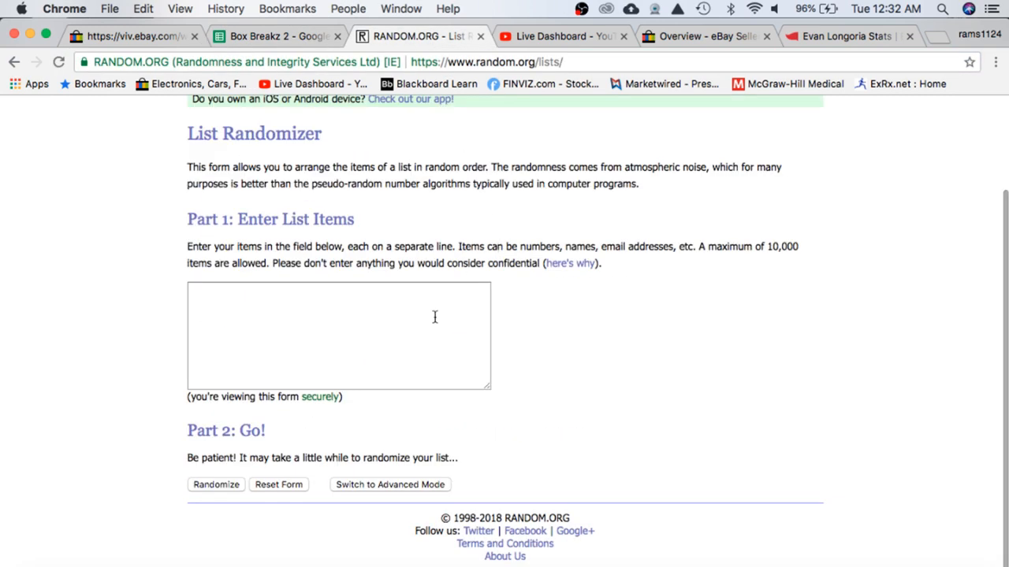
pyautogui.click(392, 367)
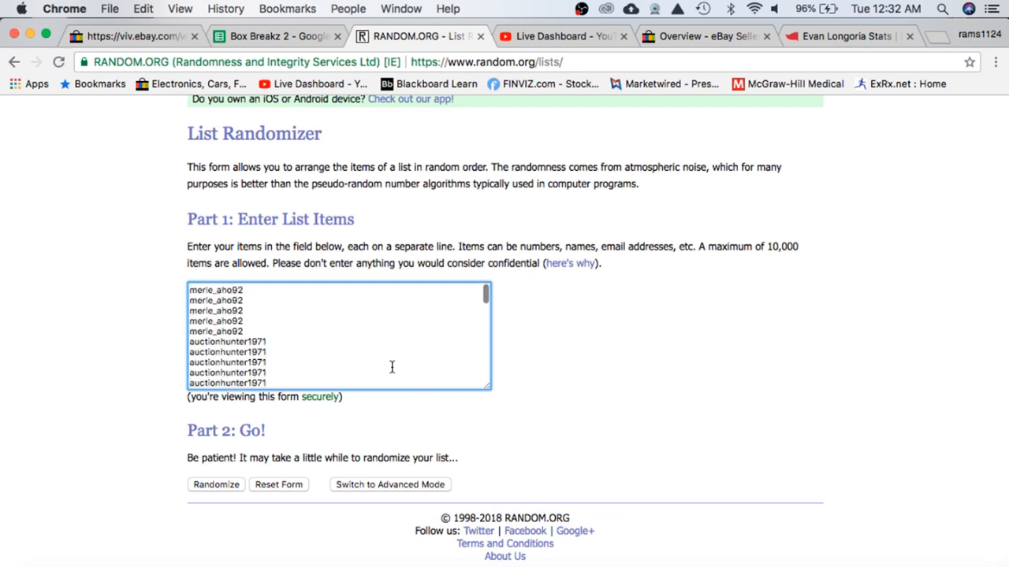
pyautogui.scroll(-3)
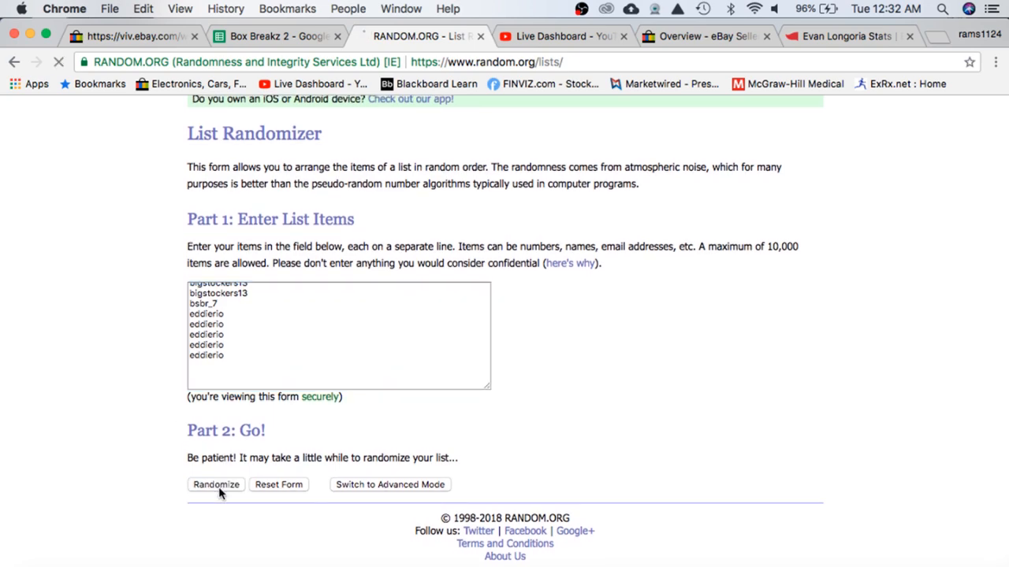
pyautogui.click(216, 484)
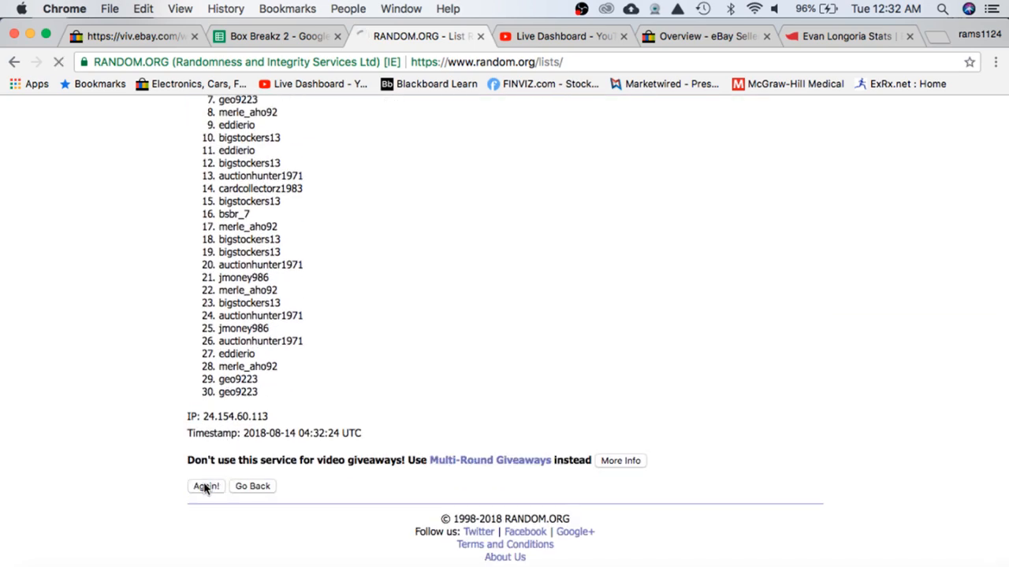
pyautogui.click(206, 486)
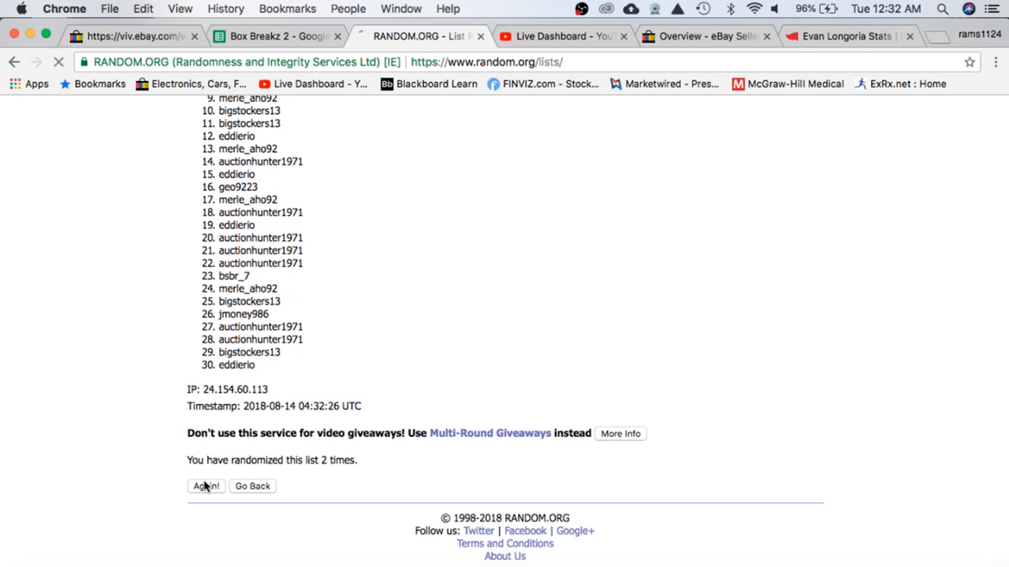
pyautogui.click(206, 486)
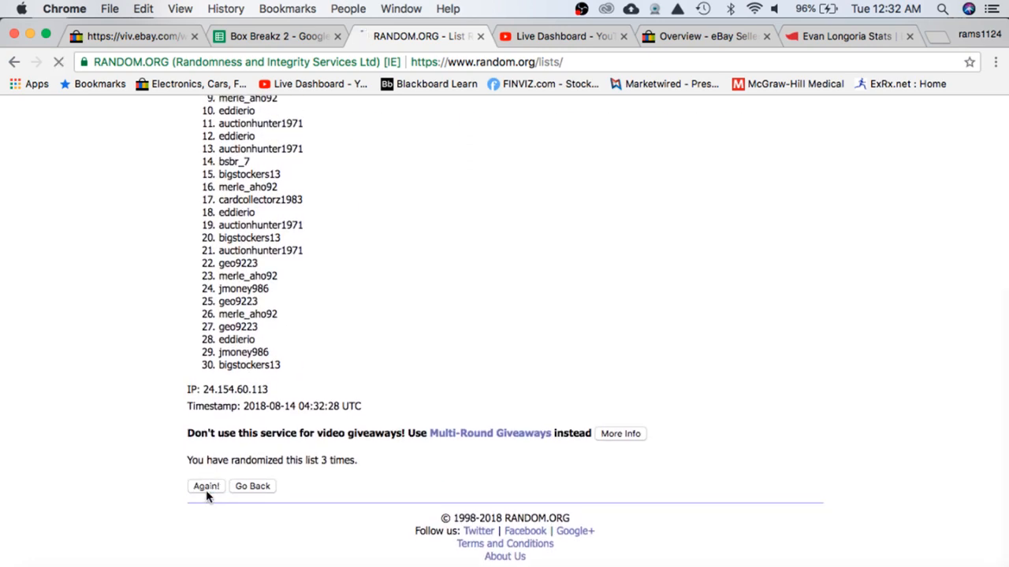
pyautogui.click(205, 486)
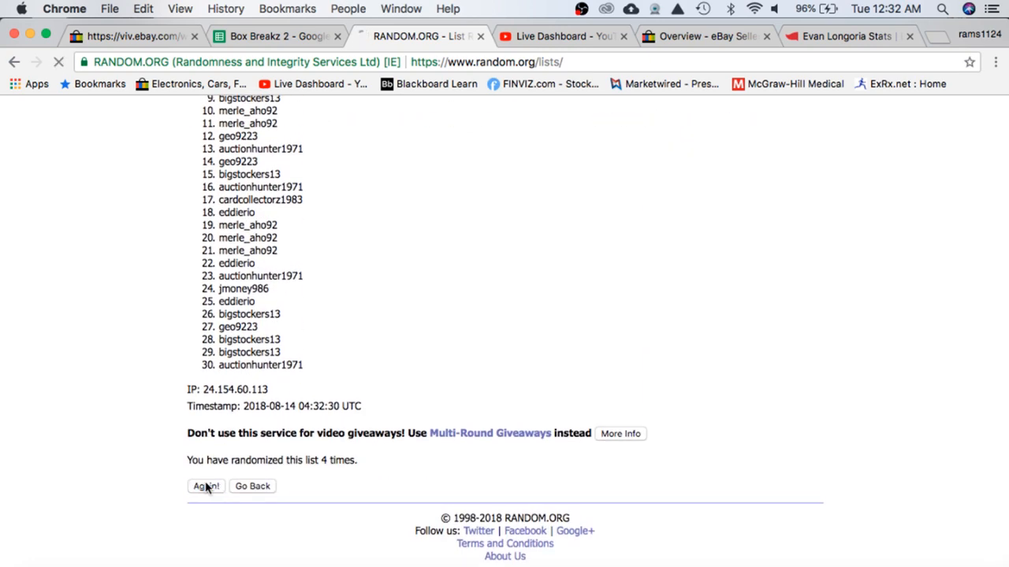
pyautogui.click(205, 486)
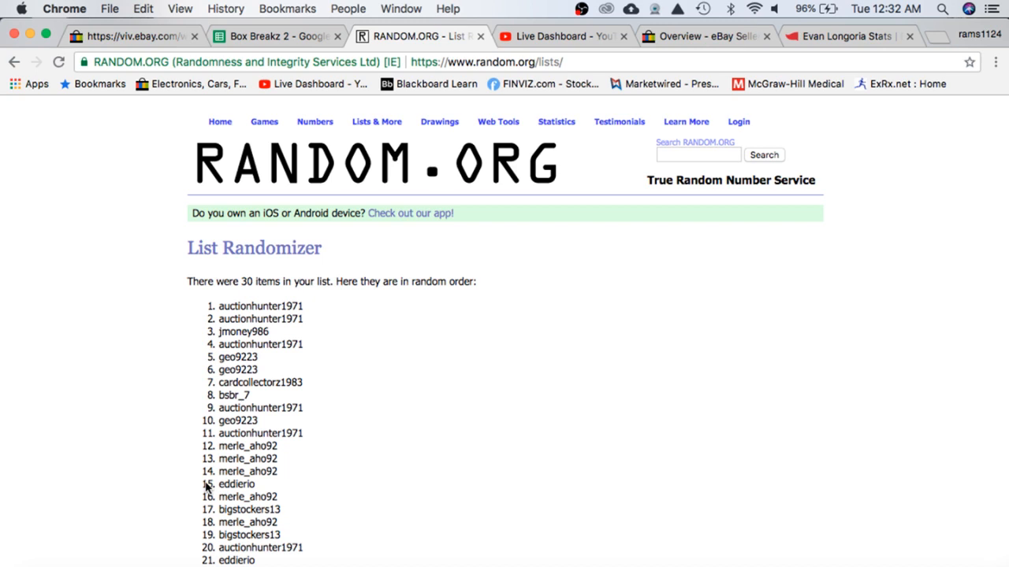
pyautogui.scroll(-3)
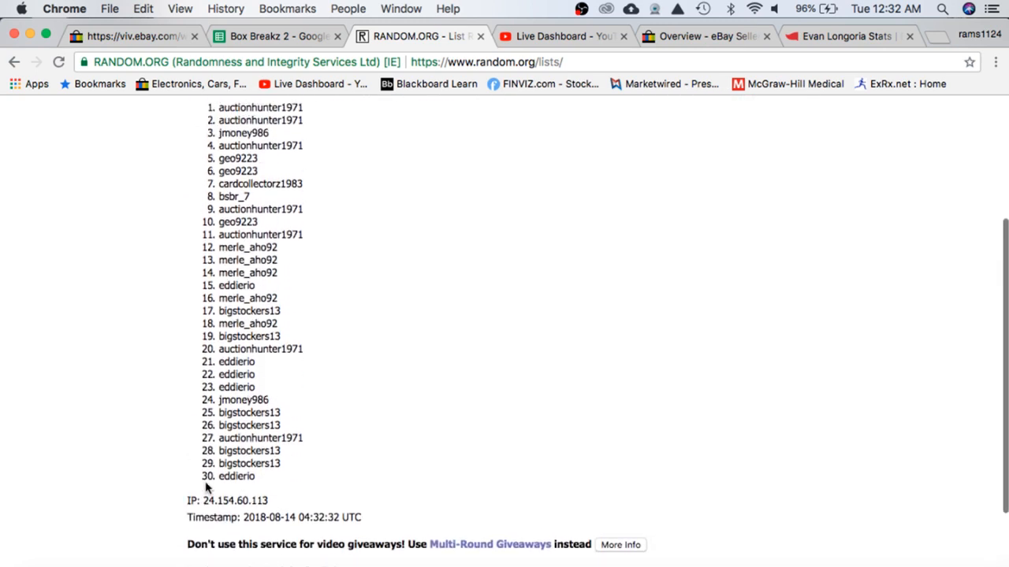
pyautogui.scroll(3)
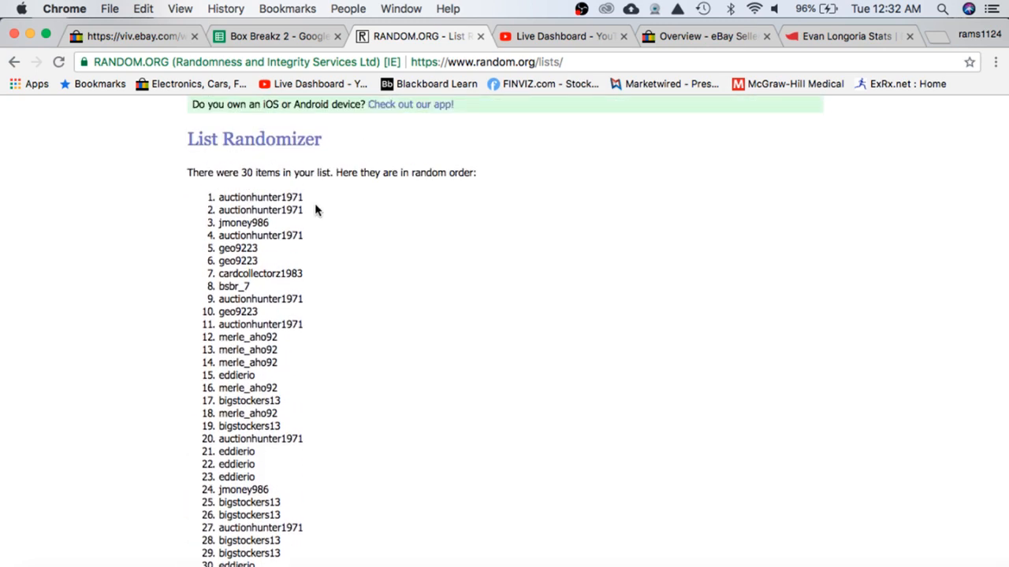
pyautogui.doubleClick(260, 197)
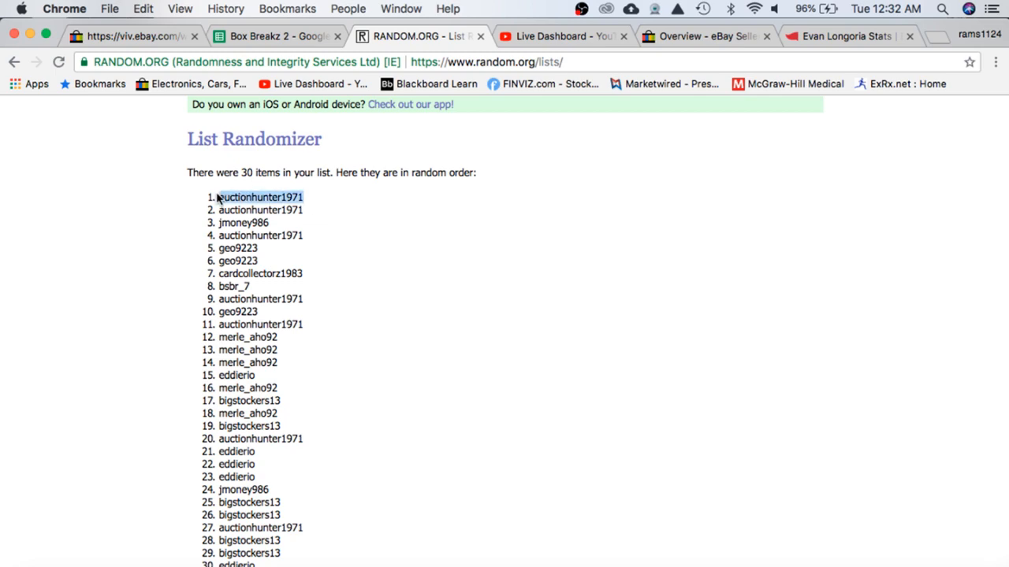
pyautogui.click(276, 36)
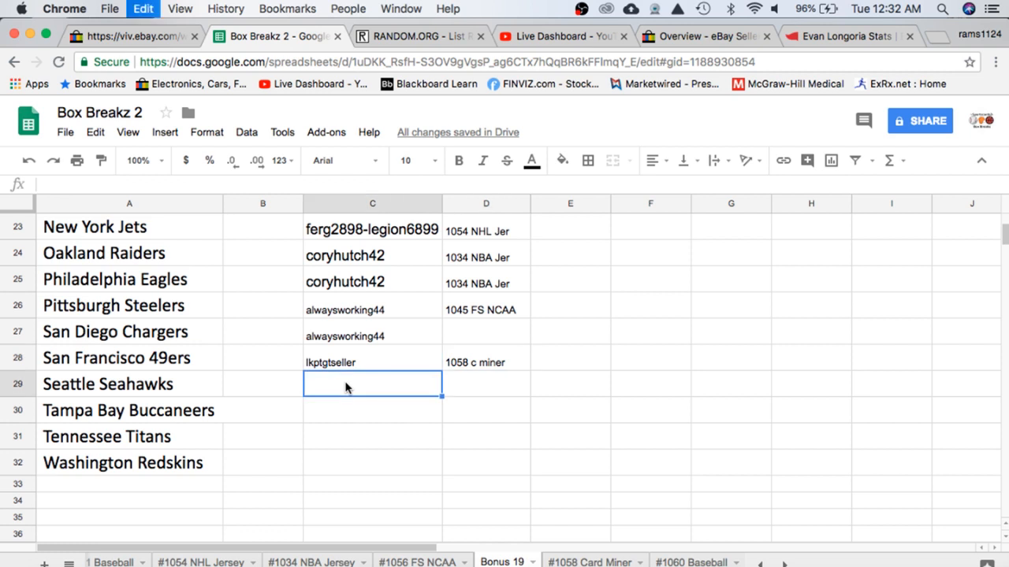
pyautogui.write('auctionhunter1971')
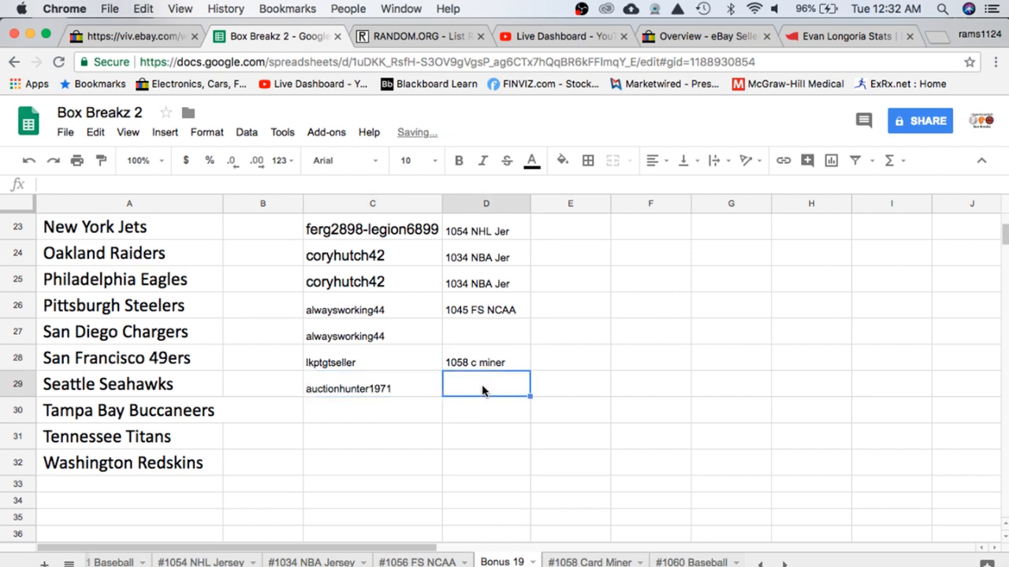
pyautogui.write('1060')
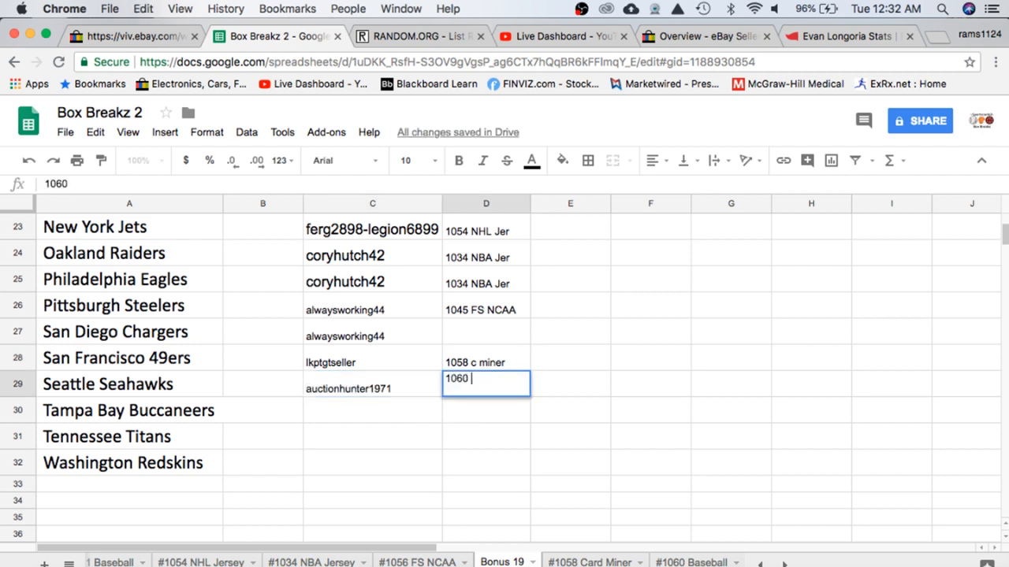
pyautogui.write('tri bas')
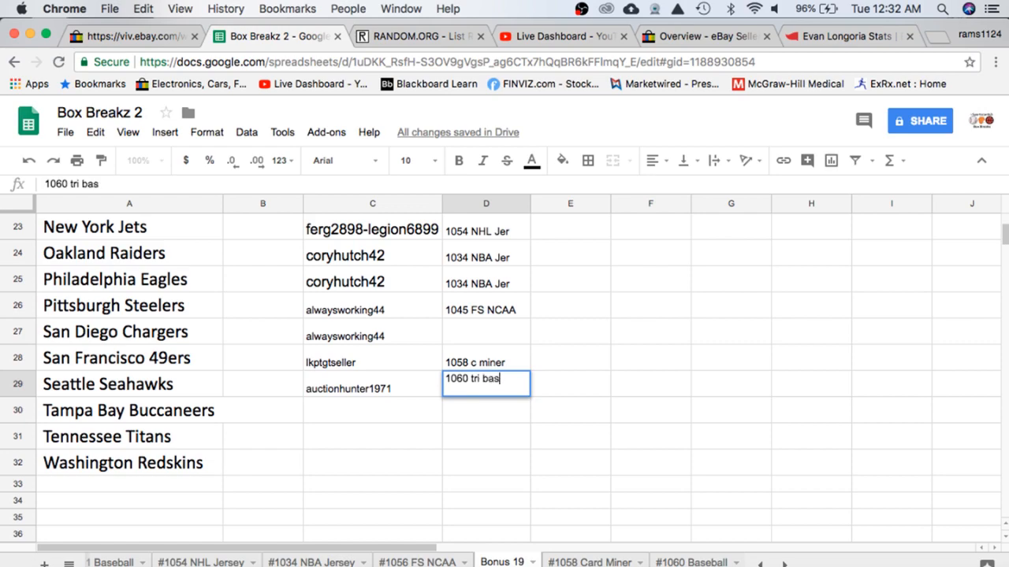